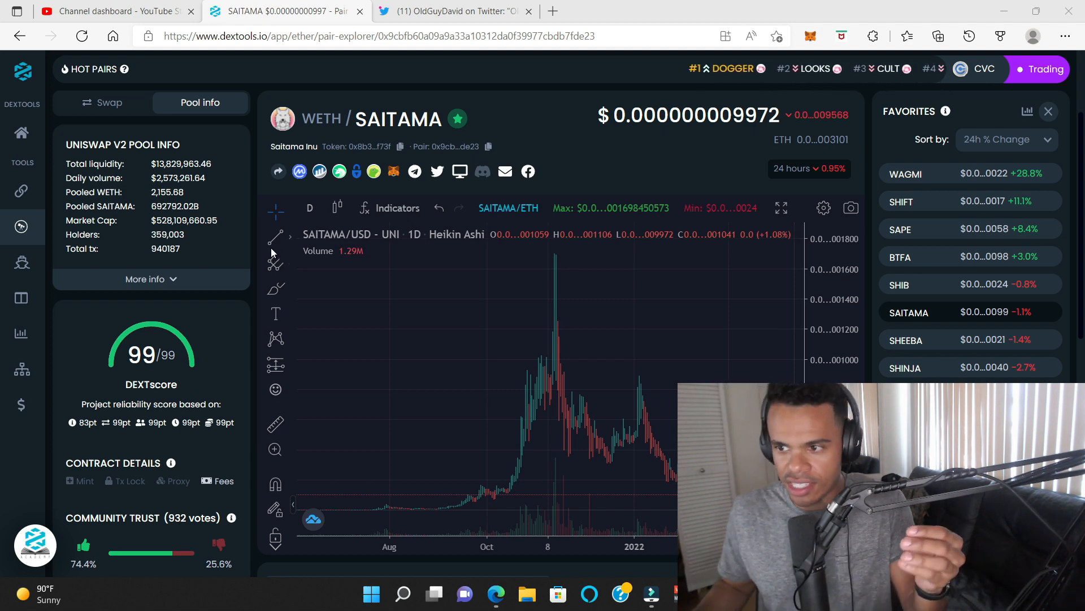
mouse_move(275, 237)
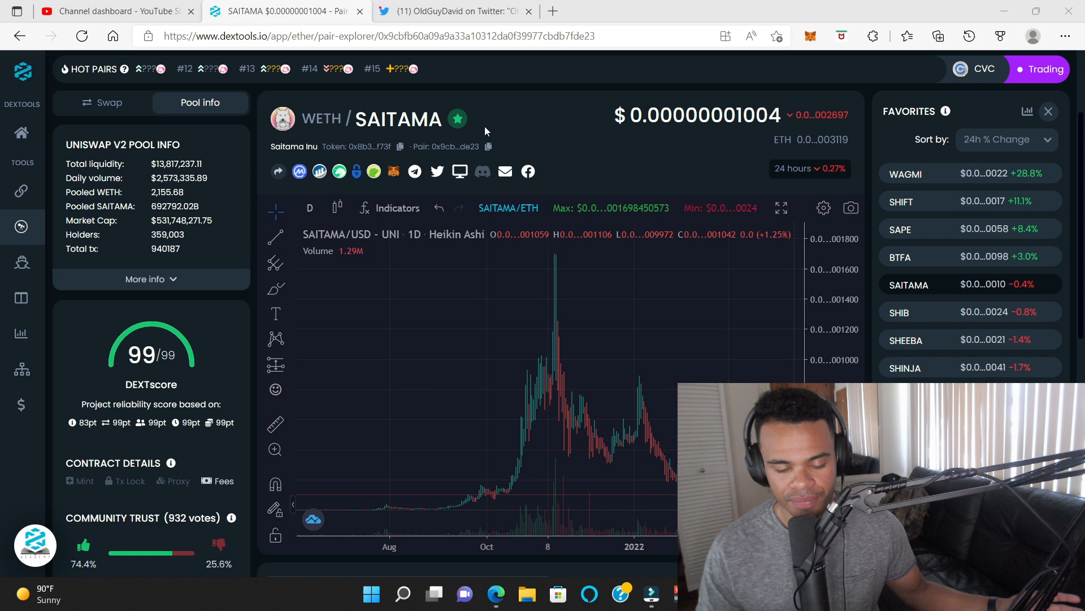
Step: Switch to the OldGuyDavid browser tab showing the Saitama Q&A tweet with Russ
left_click(470, 10)
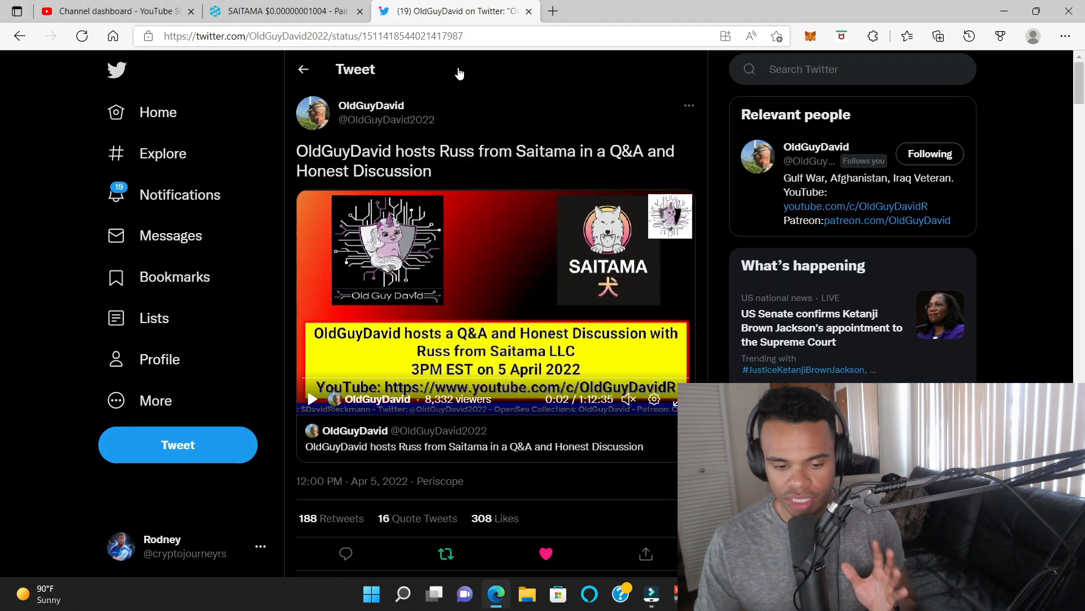
mouse_move(477, 99)
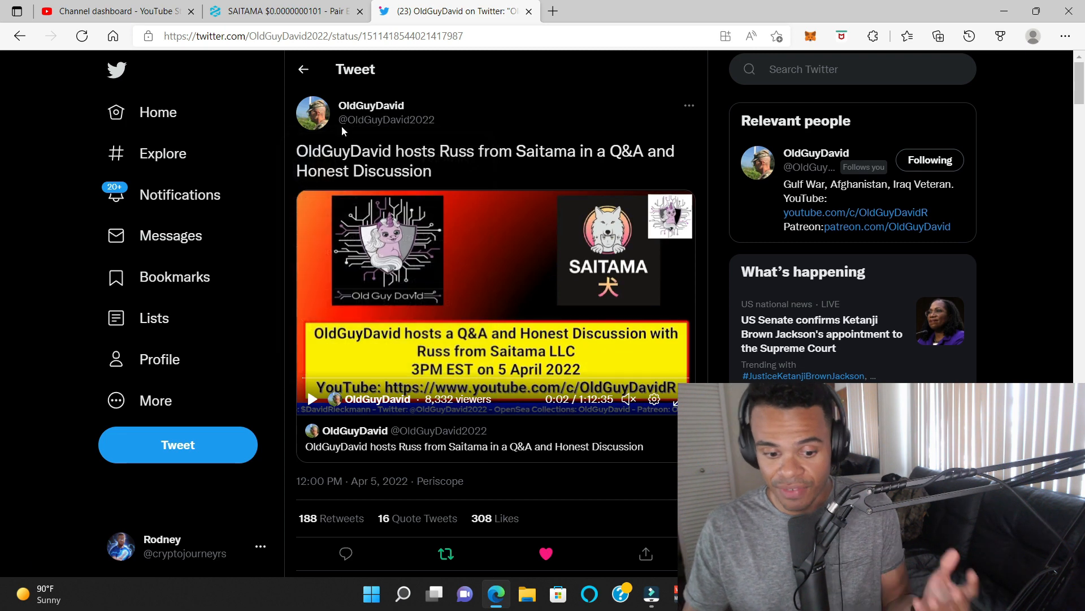
mouse_move(319, 120)
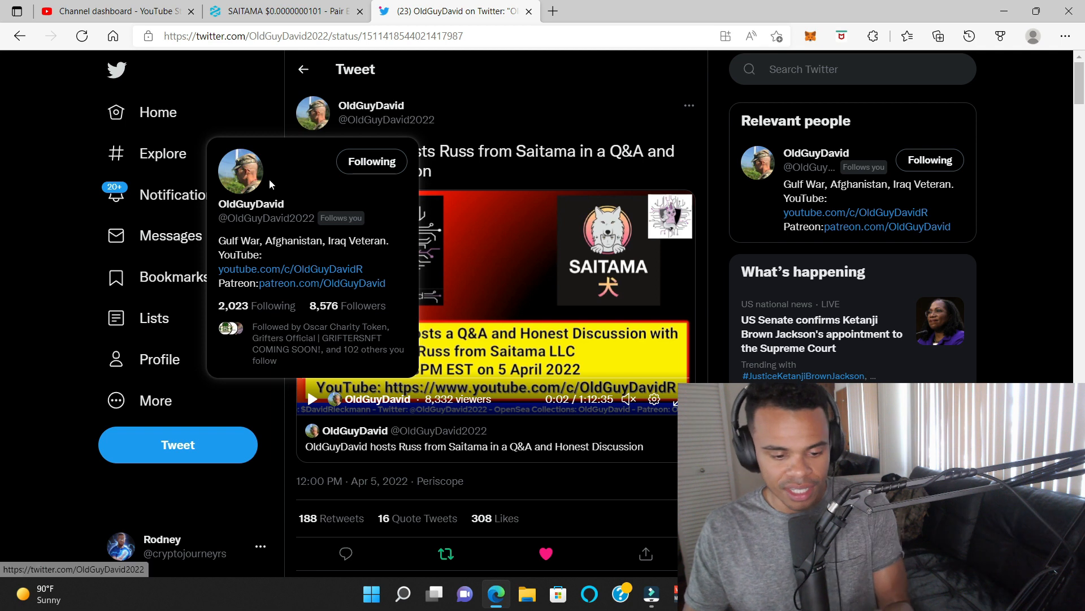
mouse_move(282, 221)
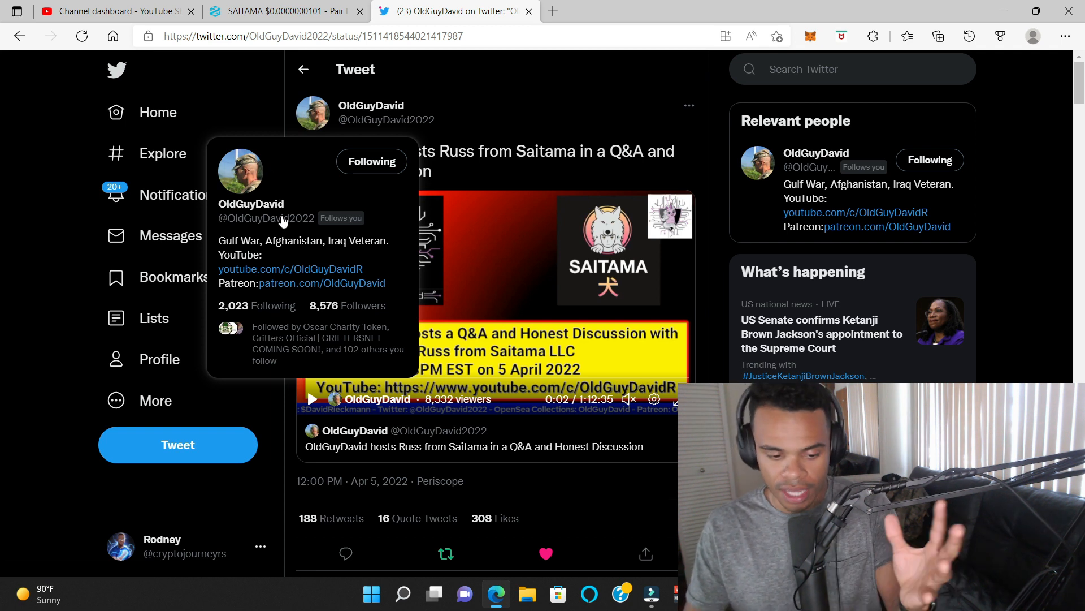
mouse_move(260, 193)
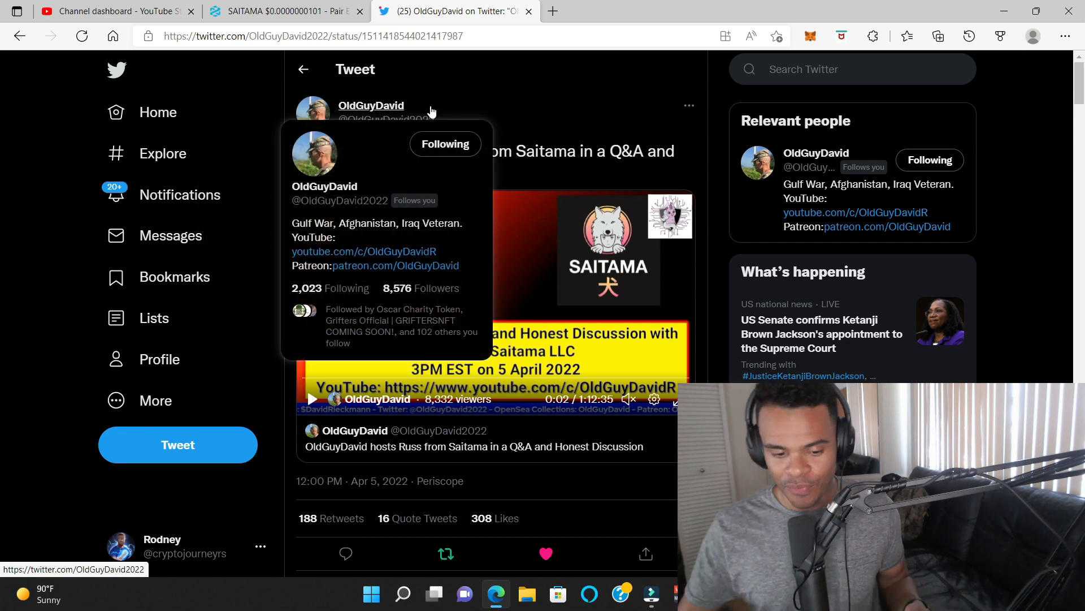
mouse_move(45, 134)
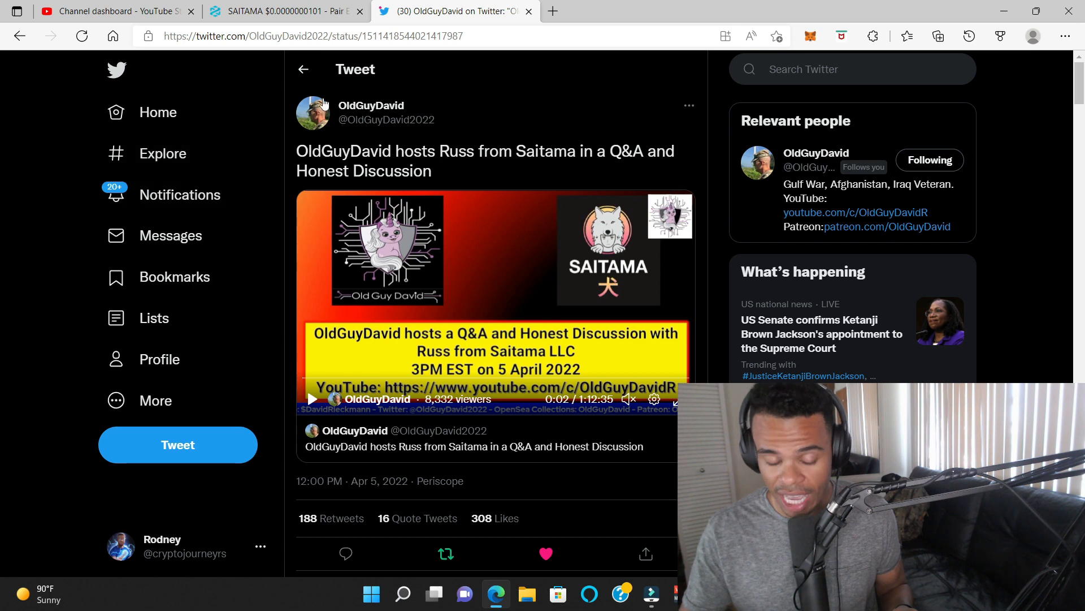
mouse_move(330, 110)
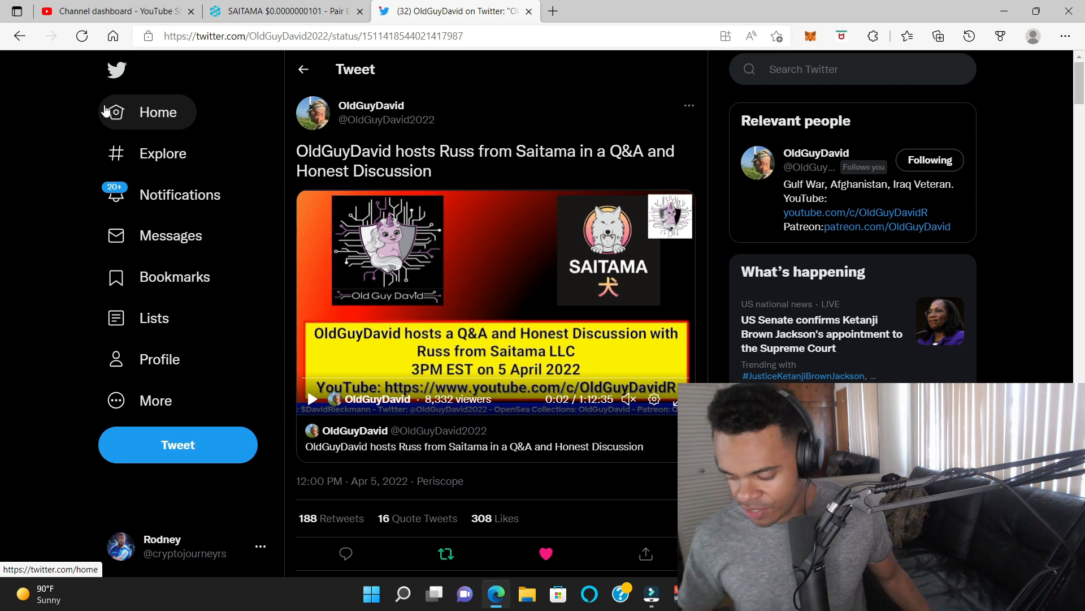
mouse_move(323, 95)
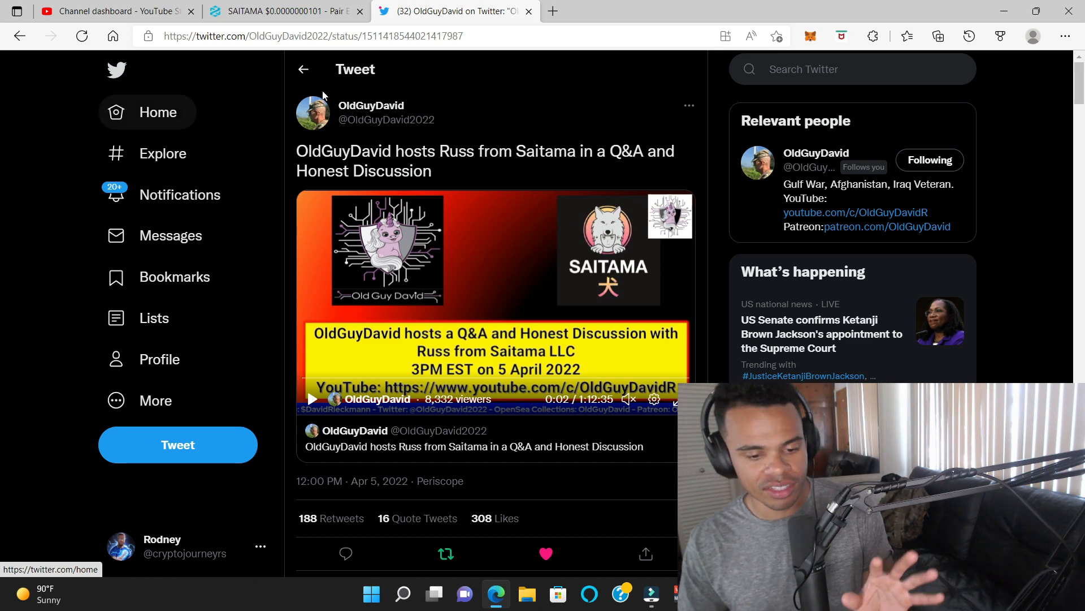
mouse_move(319, 116)
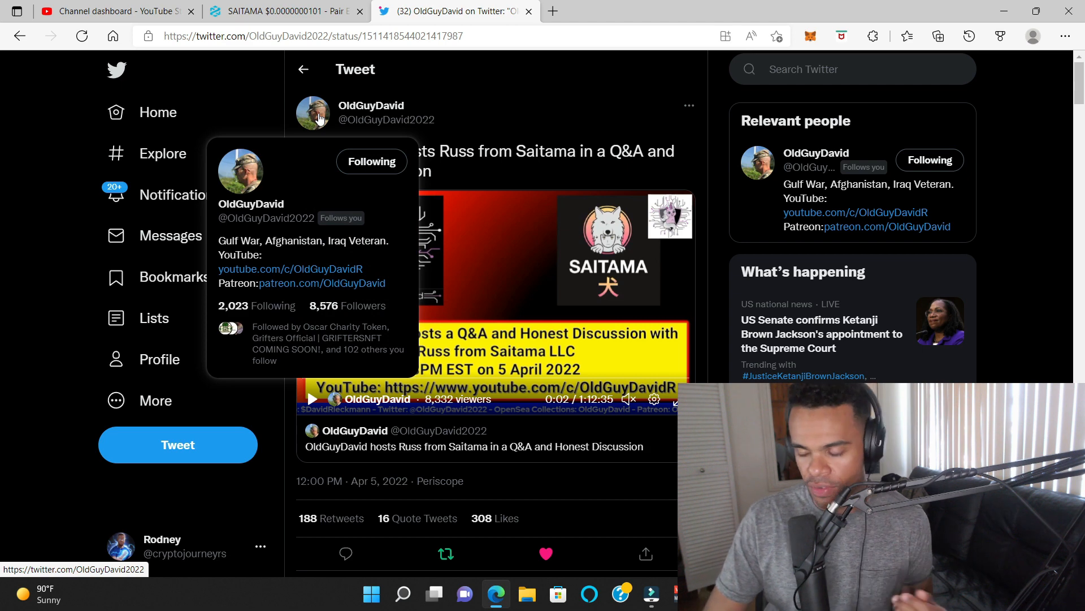
Step: Scroll to the replies and enlarge Rodney's basketball dunk meme reply image
scroll("down", 3)
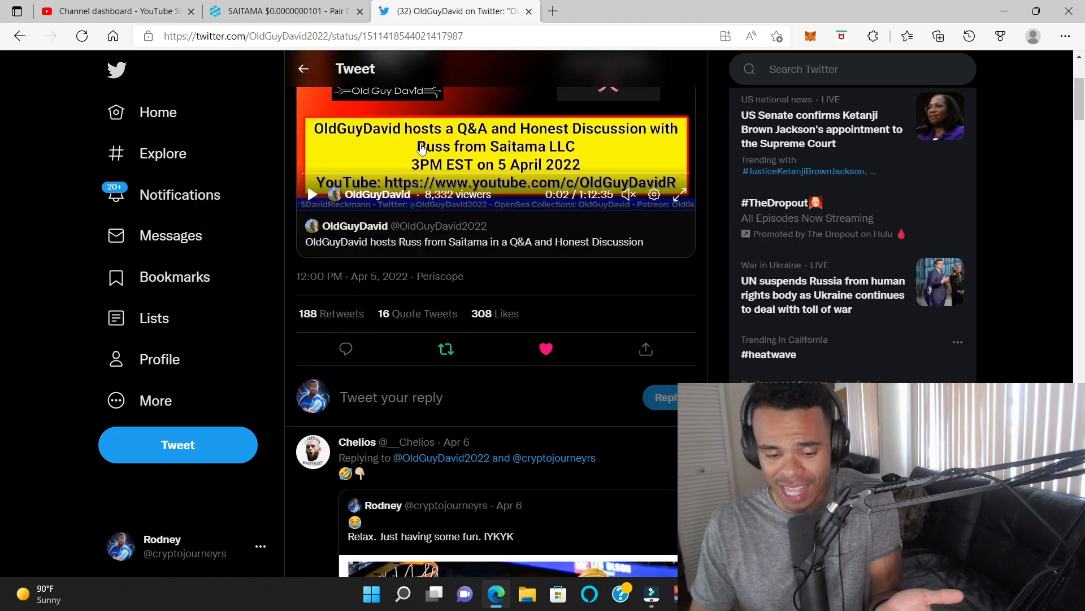
scroll("down", 3)
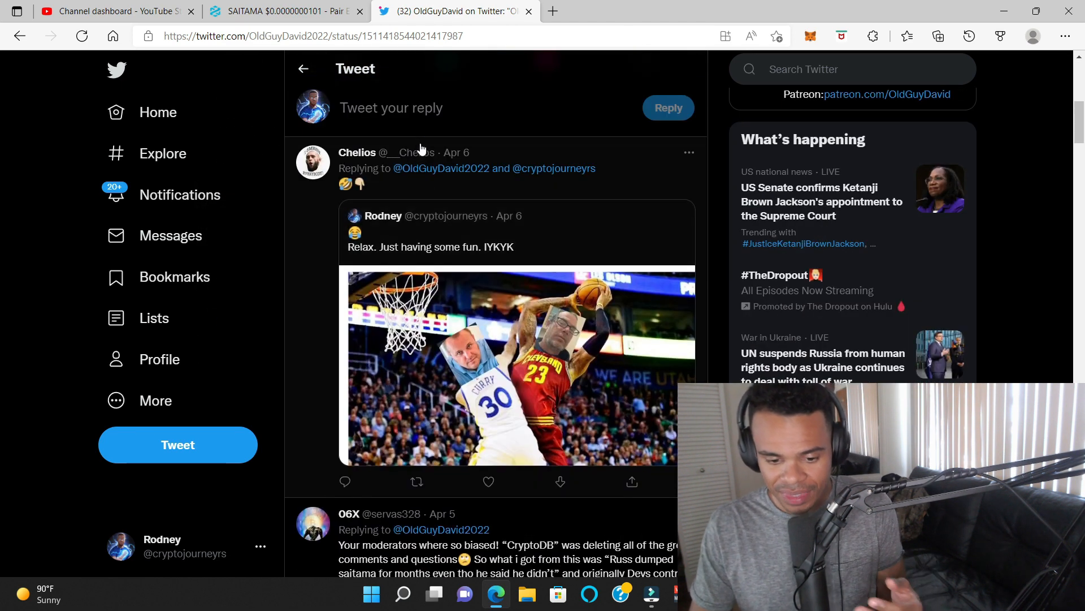
left_click(517, 367)
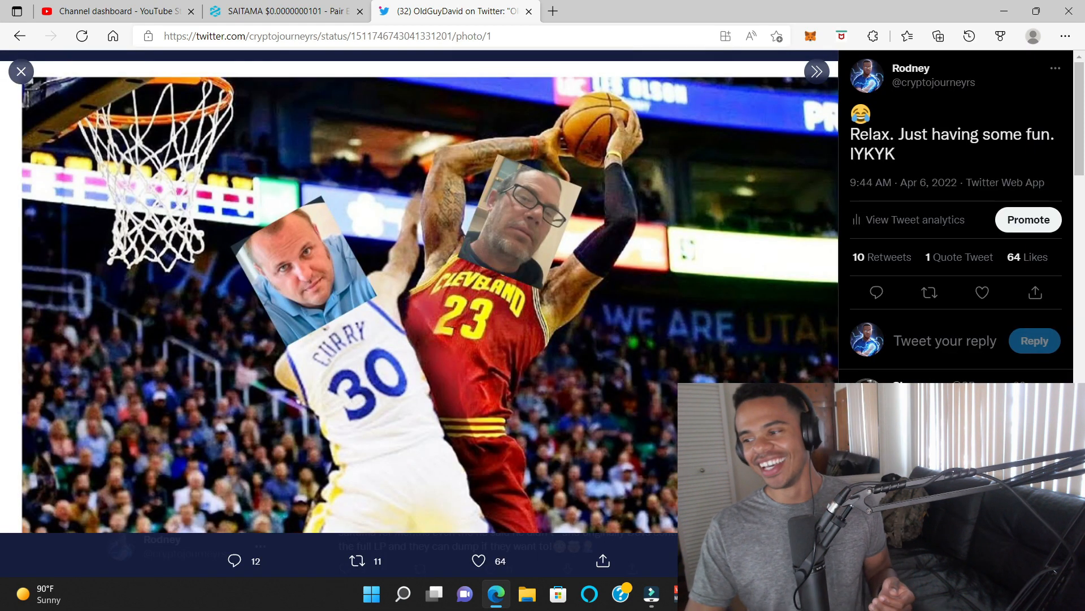
mouse_move(689, 311)
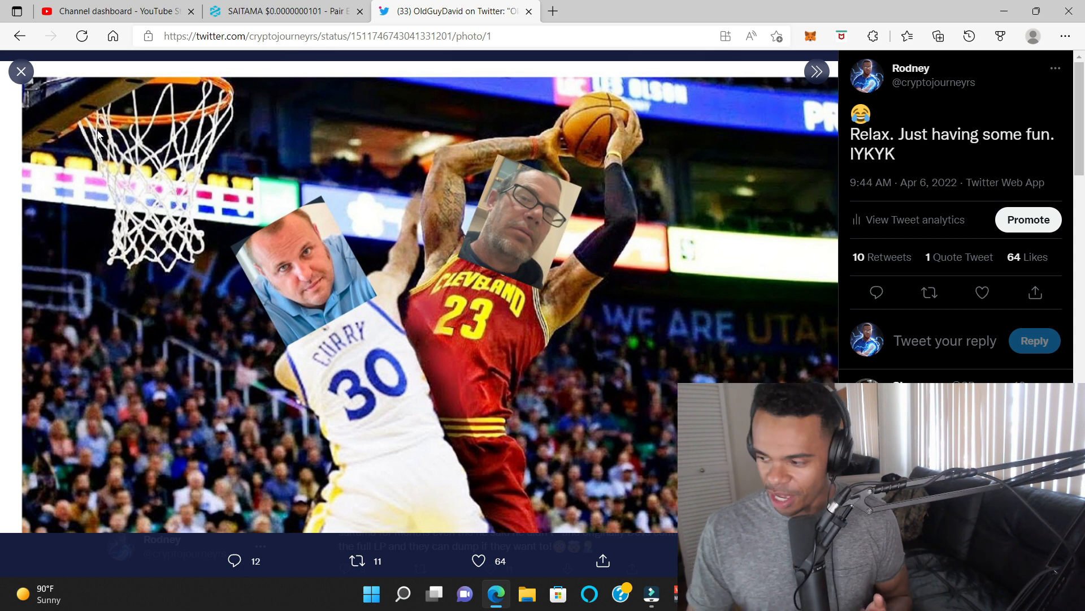
Step: Close the full-size meme photo and scroll back up to OldGuyDavid's tweet
left_click(21, 71)
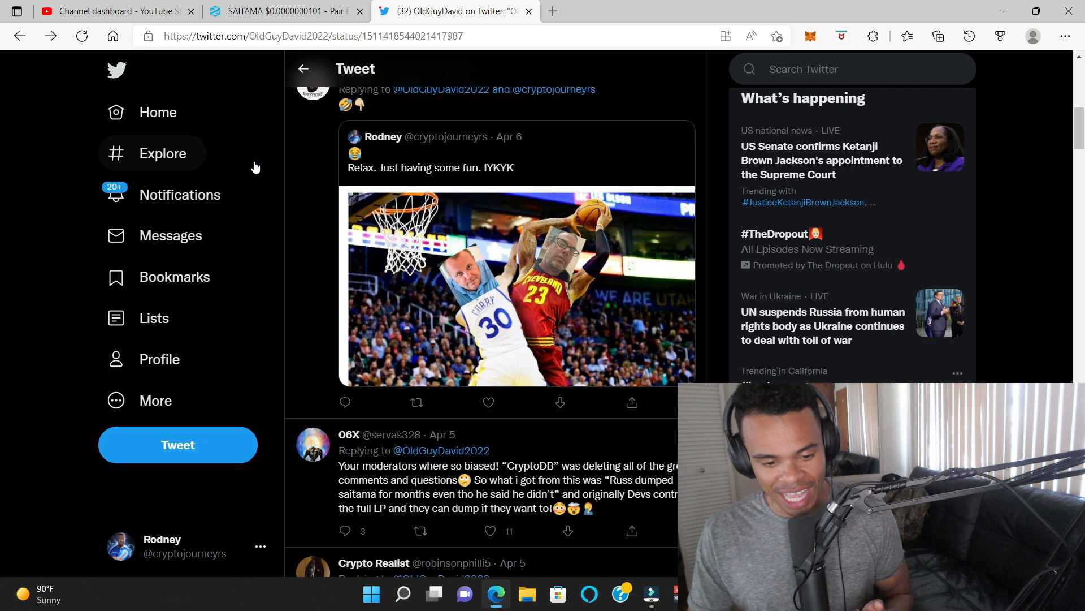
scroll("up", 3)
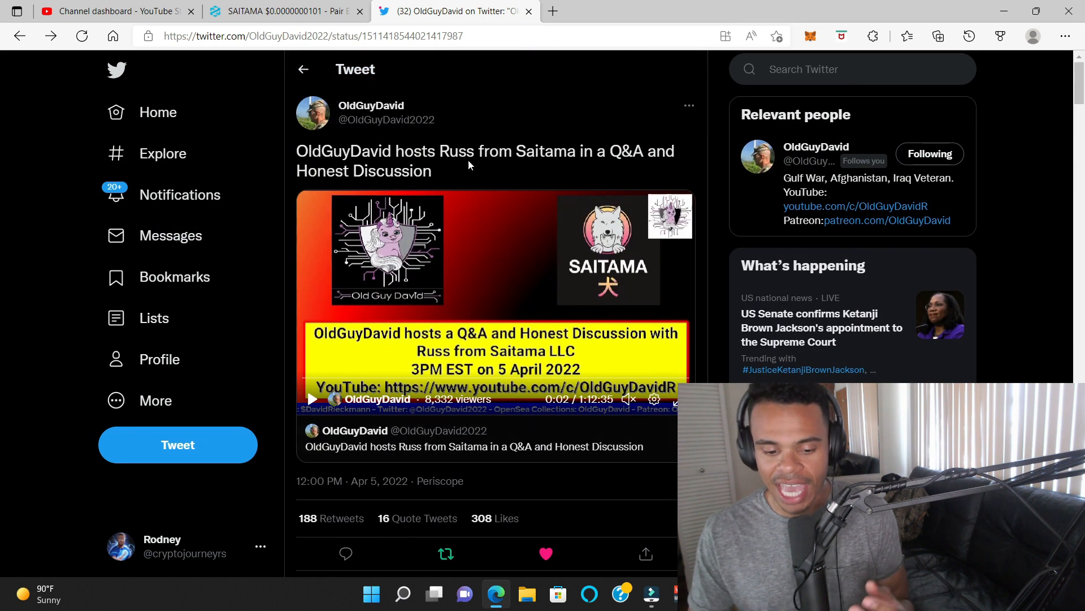